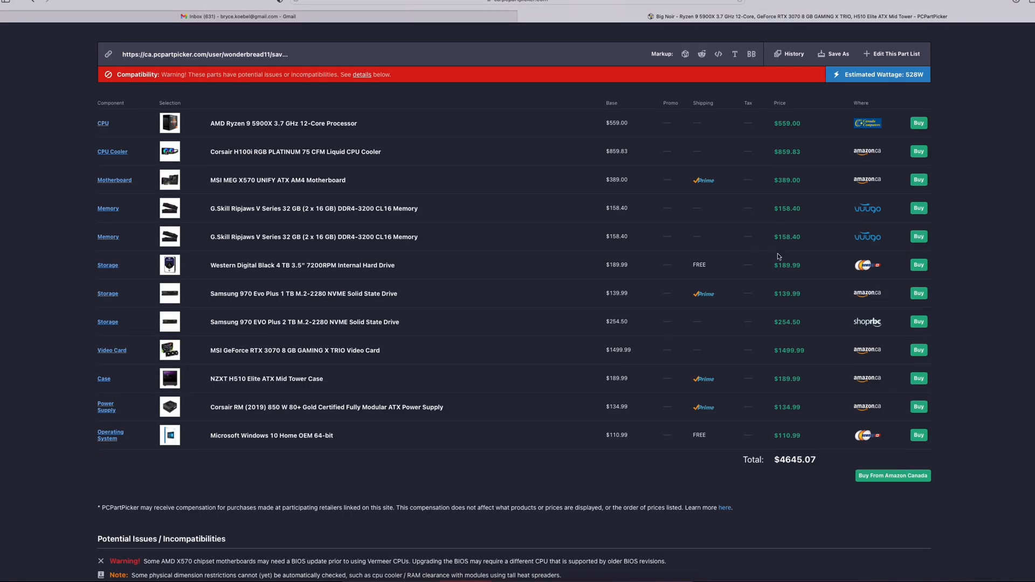
scroll("down", 3)
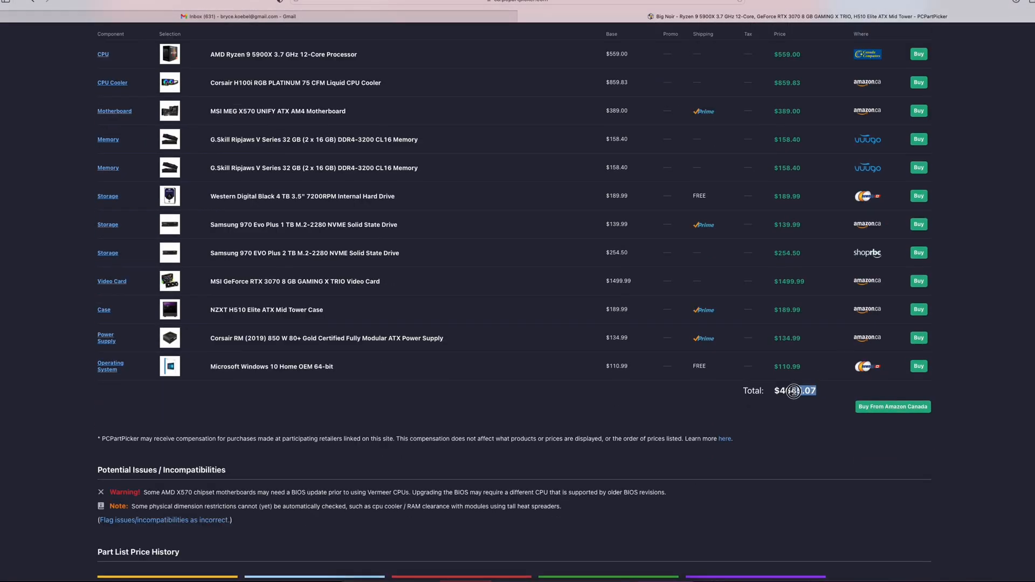